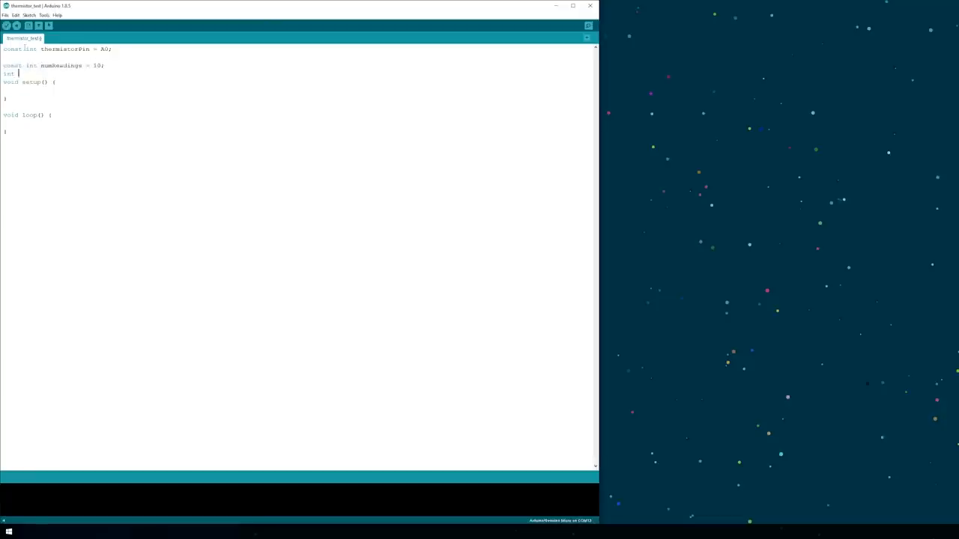
- Declare the readings[numReadings] array, start Serial at 9600 baud, and declare float Vout
text(readings[numReadings];)
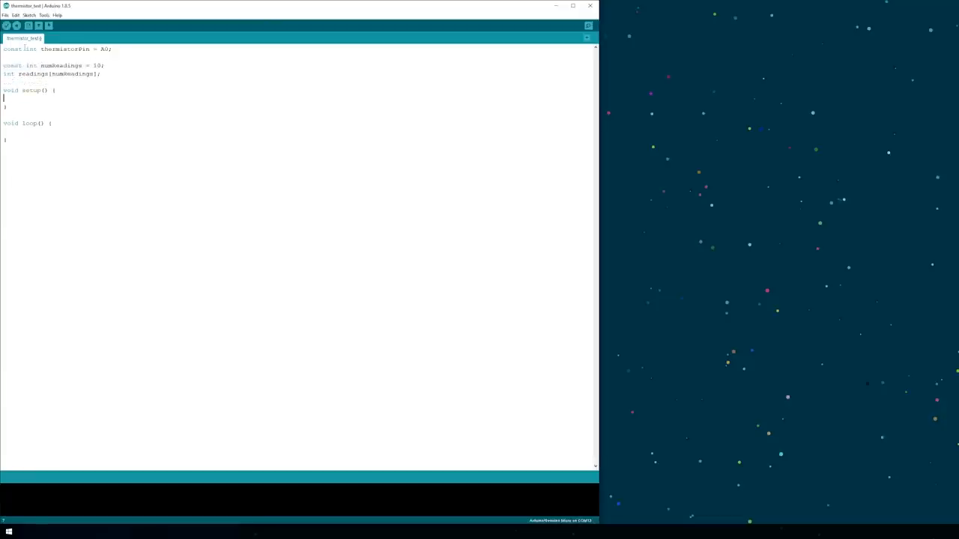
text(Serial.begin)
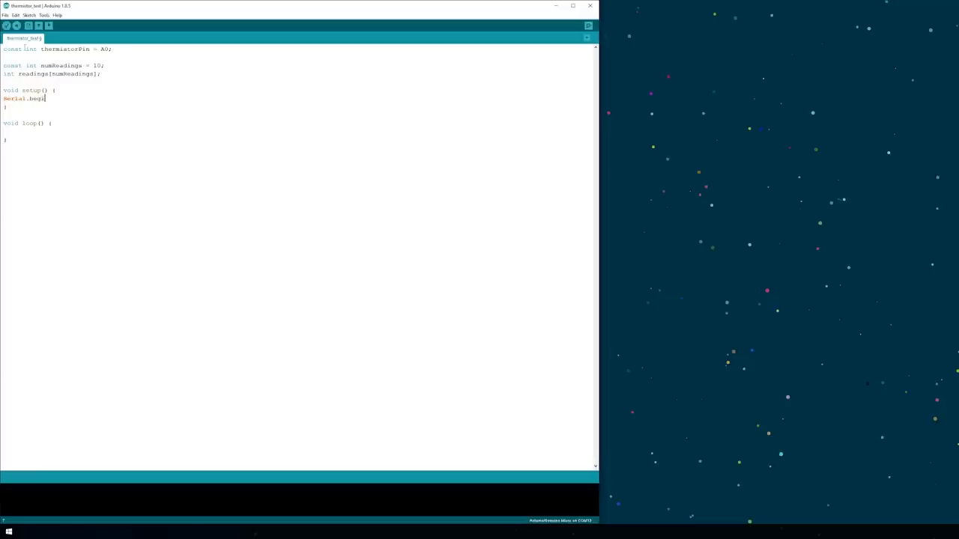
text(n(9600);)
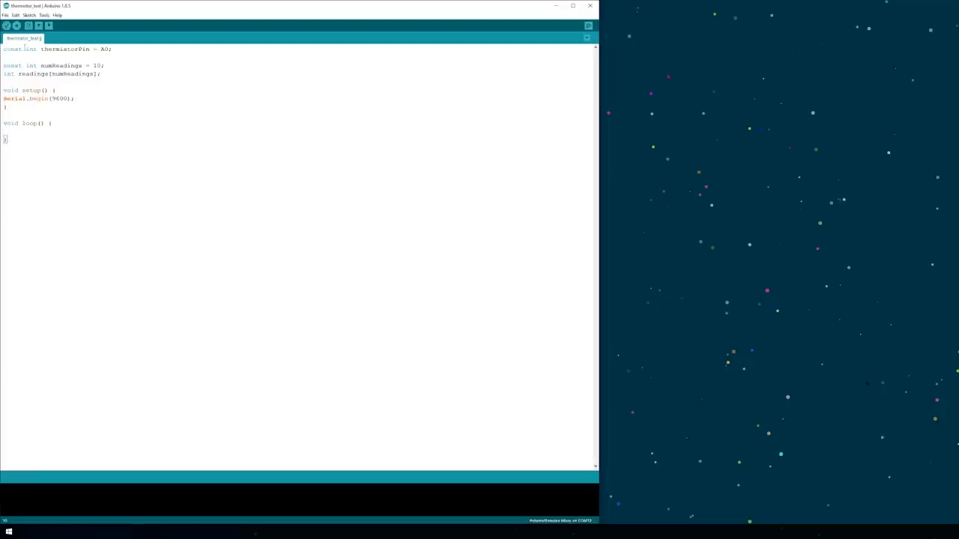
text(float Vout;)
text(for ()
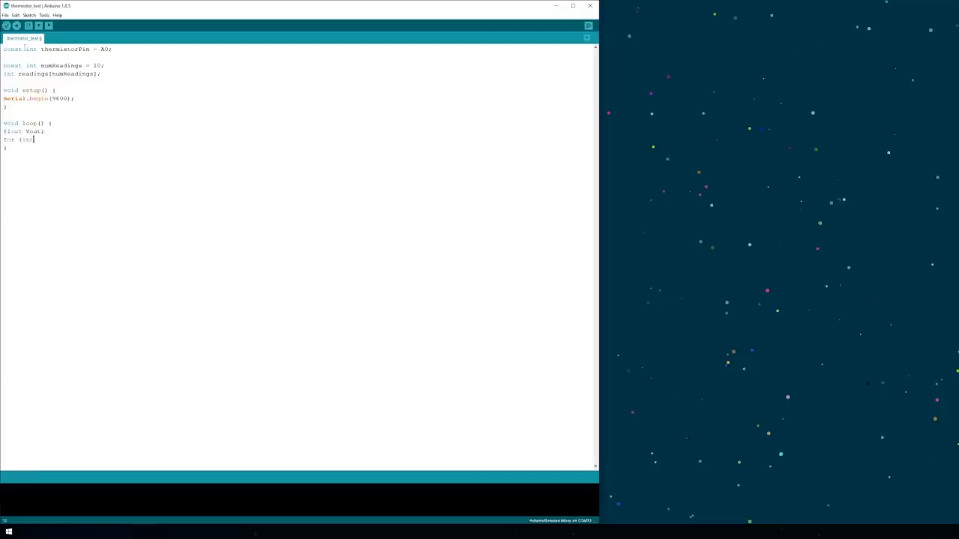
- Write the for loop summing analogRead values into Vout with a delay, then average Vout by numReadings
text(int i=0; i < numReadings)
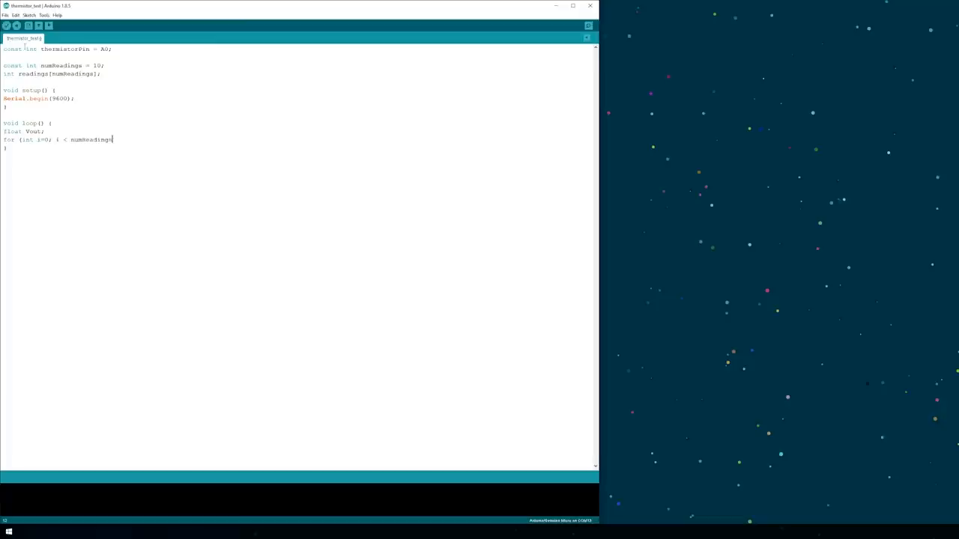
text(; i++){)
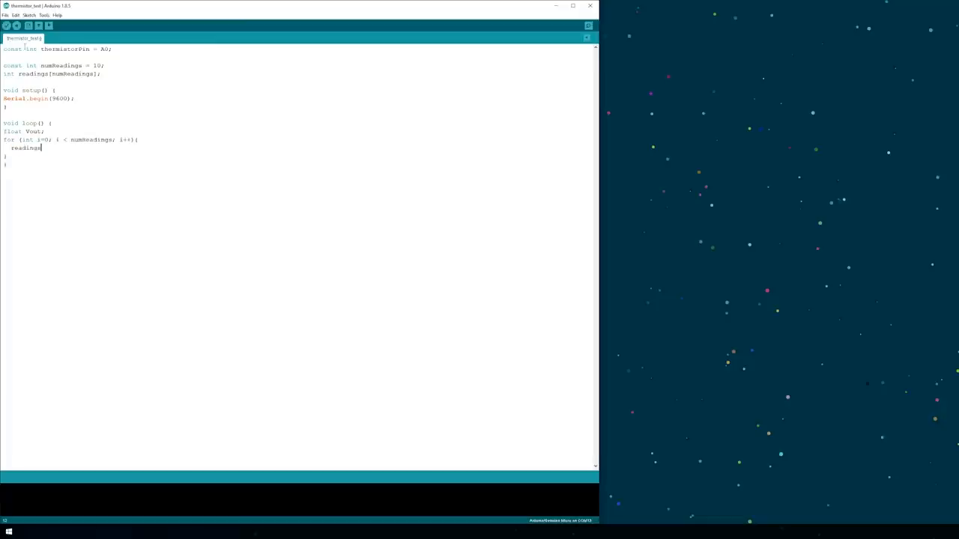
text([i] = analogRead(thermistorPin);)
text(Vout)
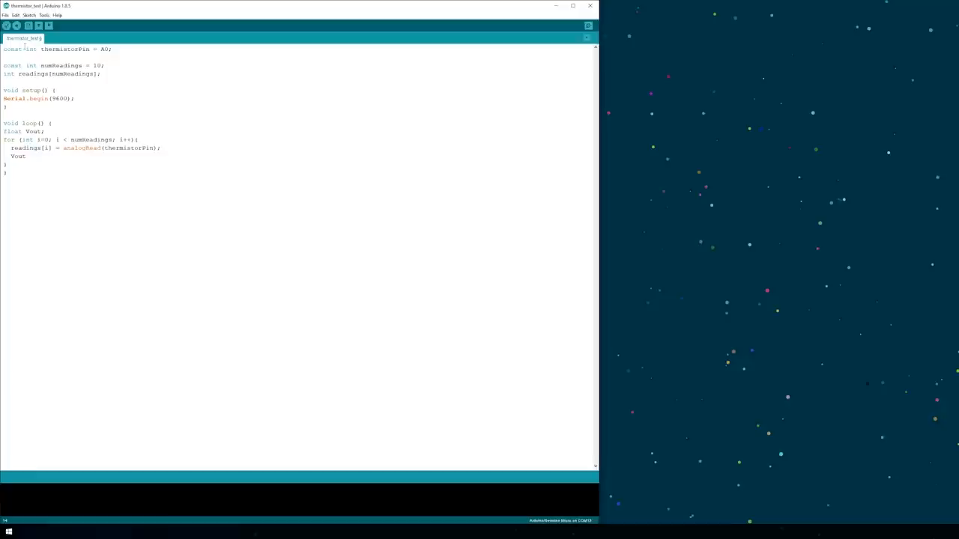
text(+= readings[i];)
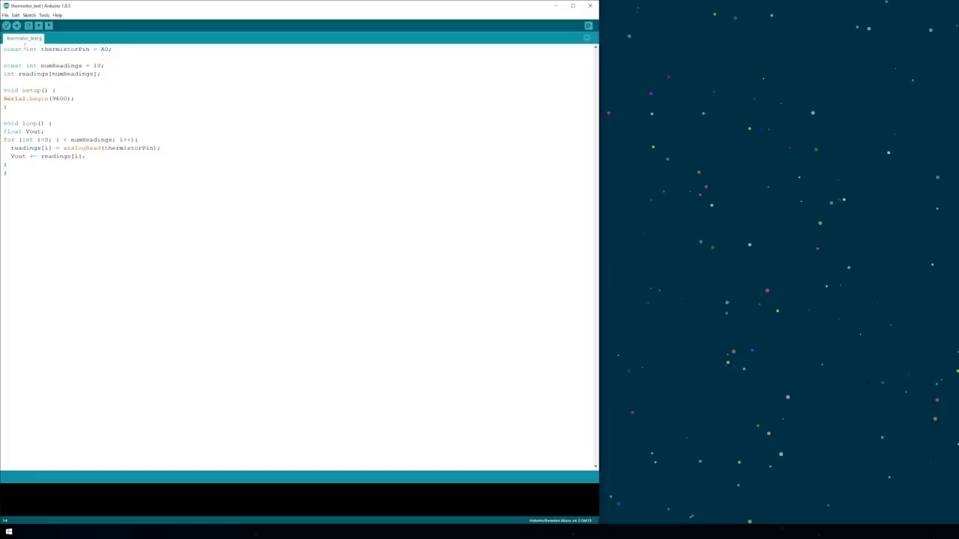
text(delay(10);)
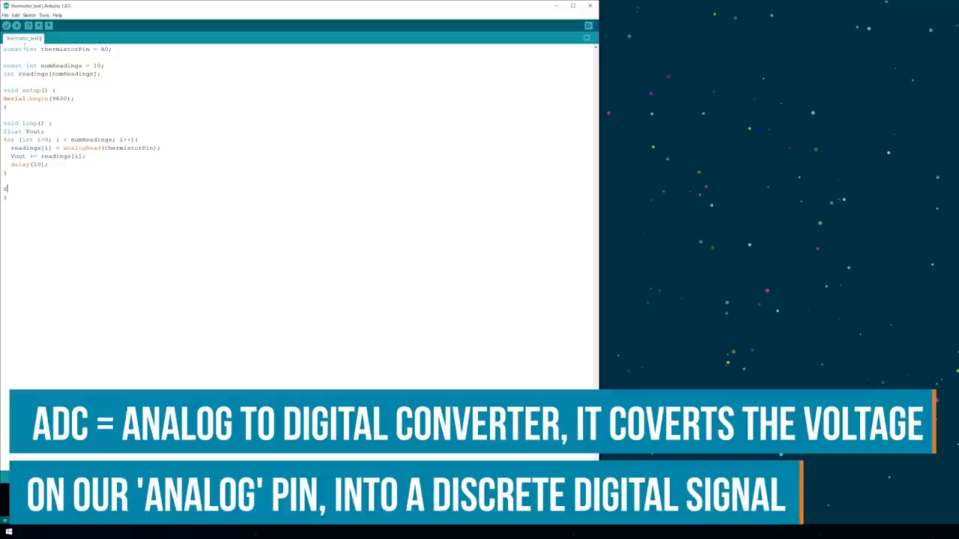
text(Vout /=)
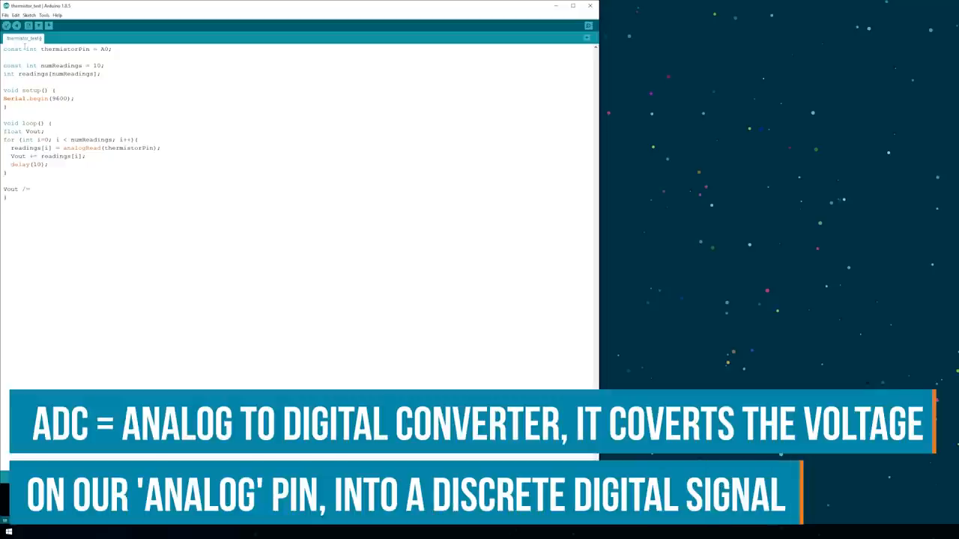
text(numReadings;)
text(Serial.println(Vout);)
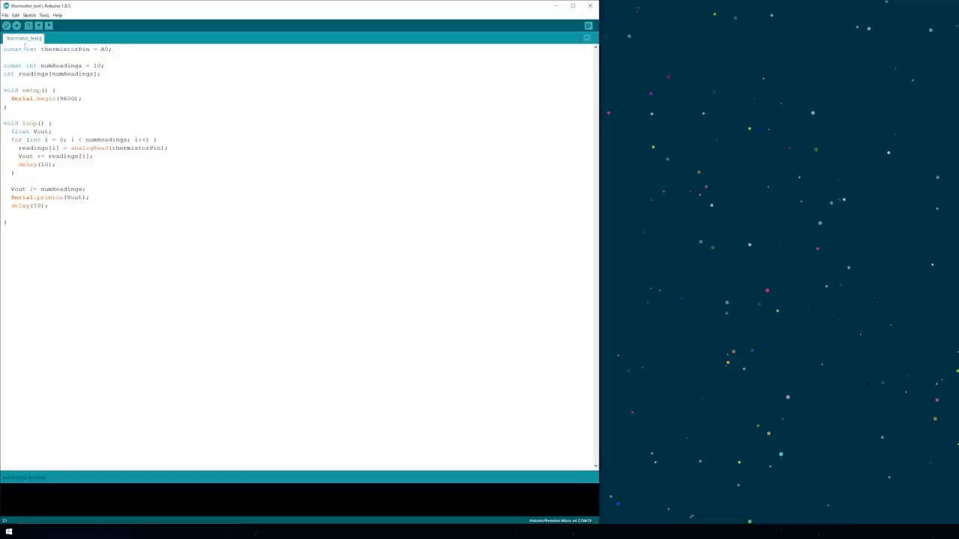
- Upload the averaging sketch to the board and watch the readings in the serial plotter
click(6, 25)
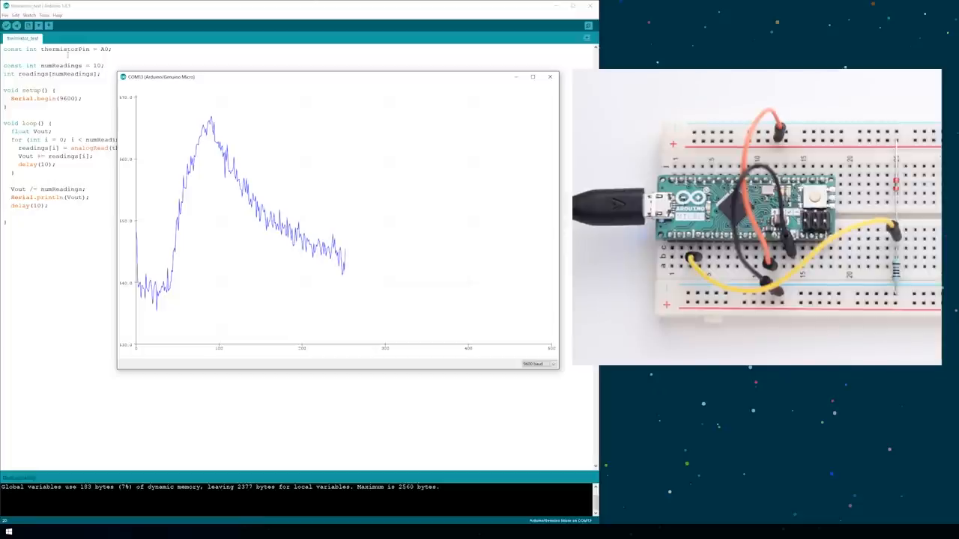
- Close the serial plotter and return to the editor
click(550, 76)
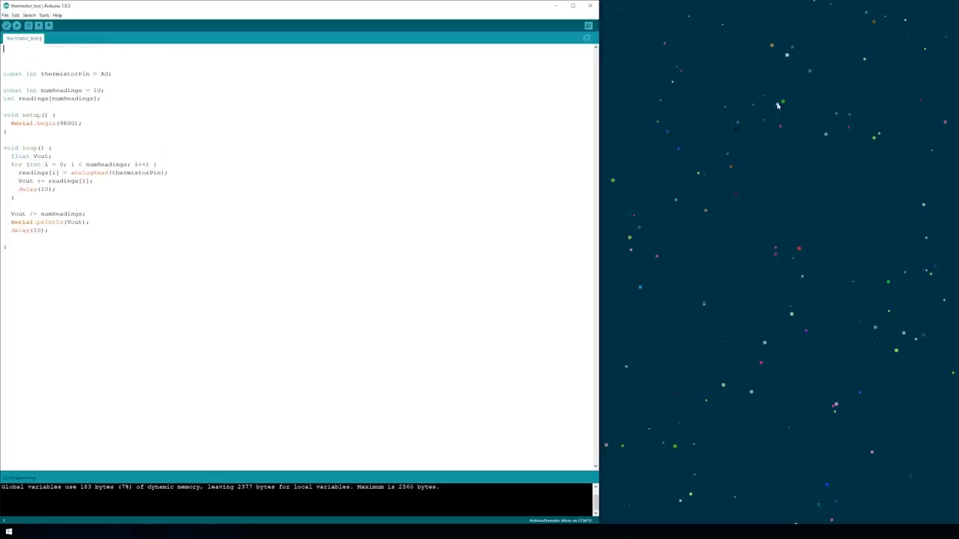
- Add const int Vin = 1023 and float R1, computing R1 = (R2*(Vin - Vout))/Vout
text(const int V)
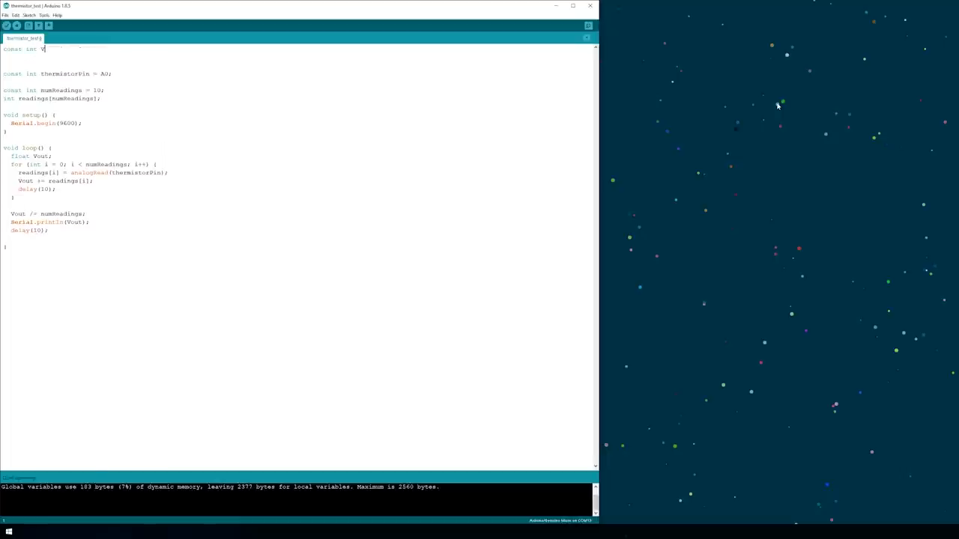
text(in = 1023;)
text(float R)
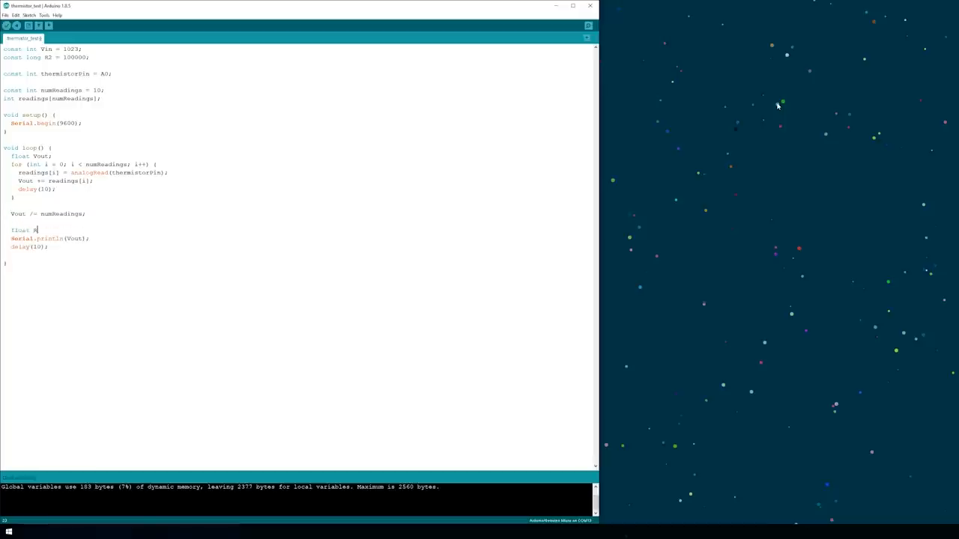
text(1;)
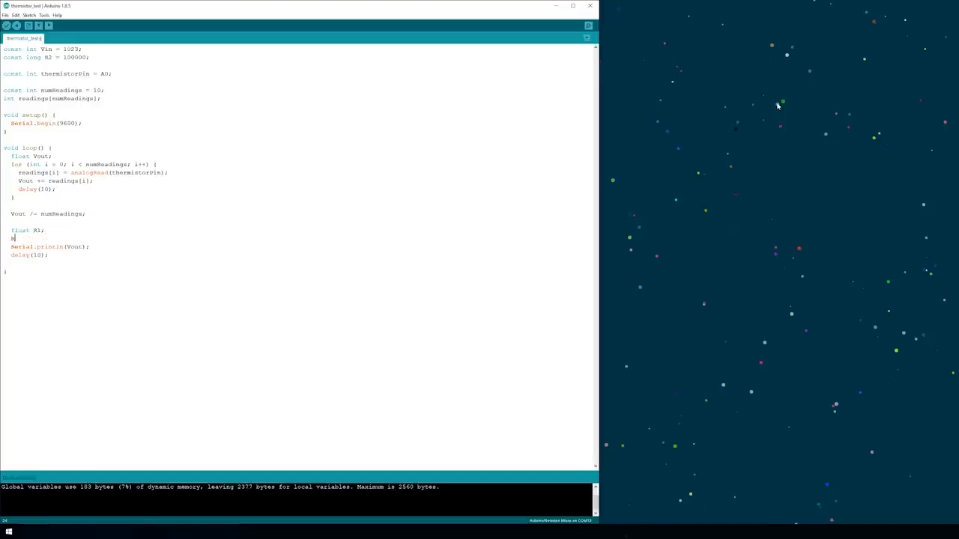
text(R1 = {)
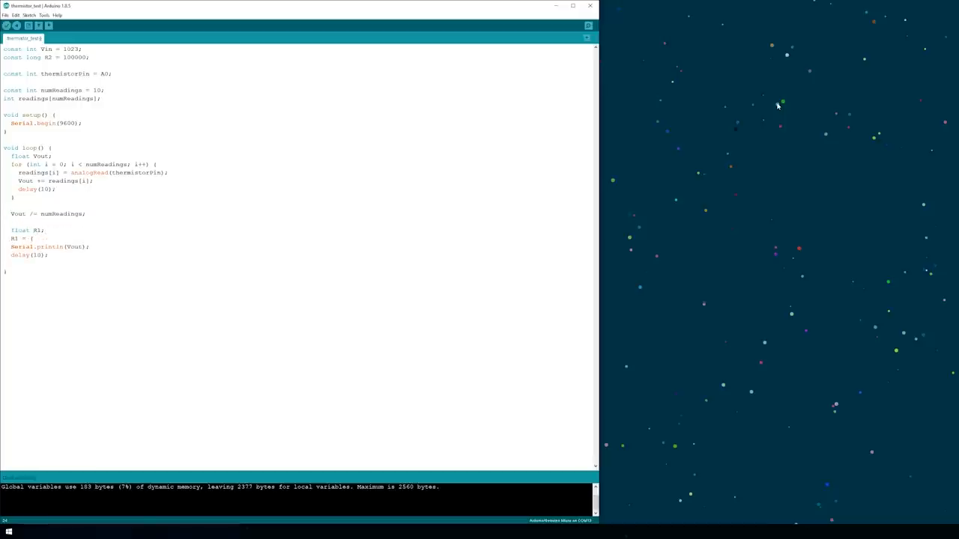
text((R2*(Vin - Vout))/V)
click(49, 247)
text(R1)
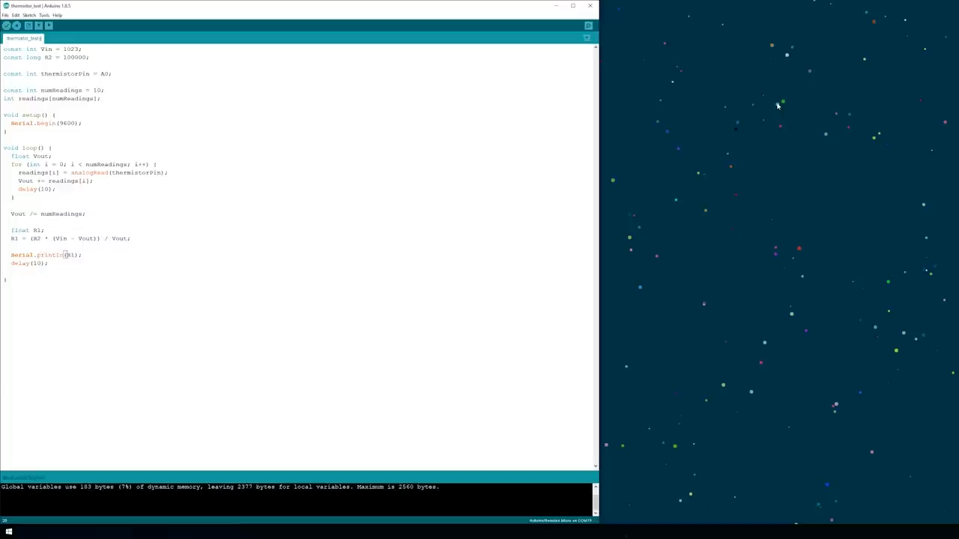
click(45, 15)
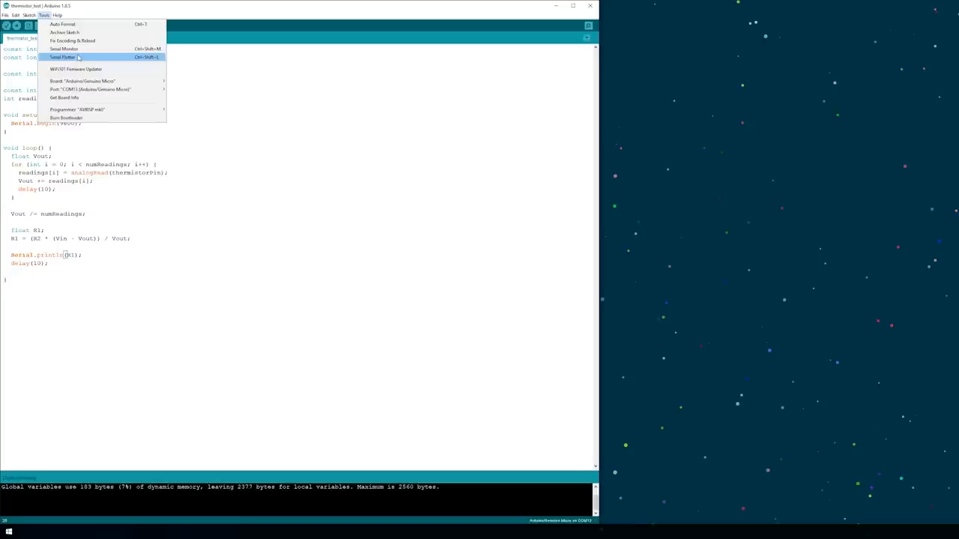
- Graph the computed resistance R1 in the serial plotter
click(65, 57)
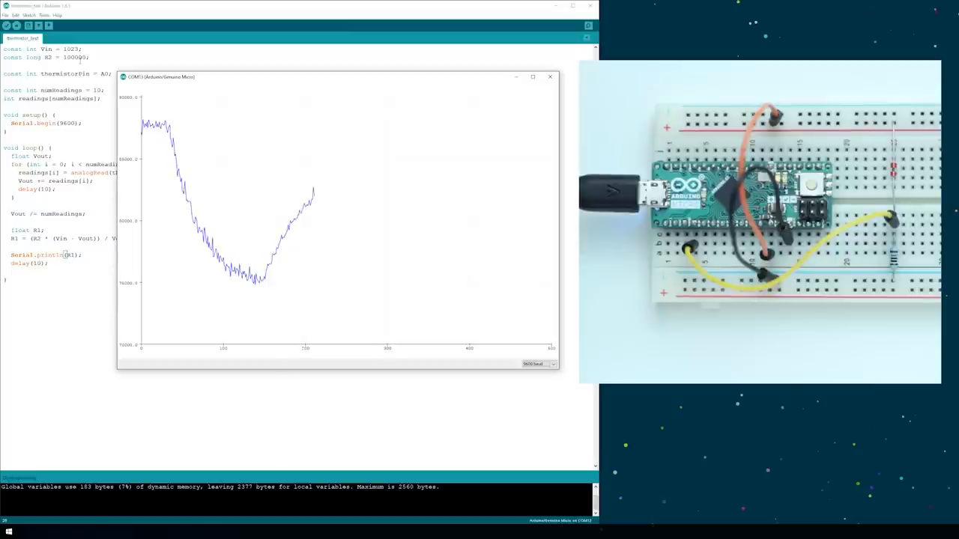
- Close the plotter, add the T0, B, R0 temperature conversion, and view Celsius and Fahrenheit in the serial monitor
click(549, 77)
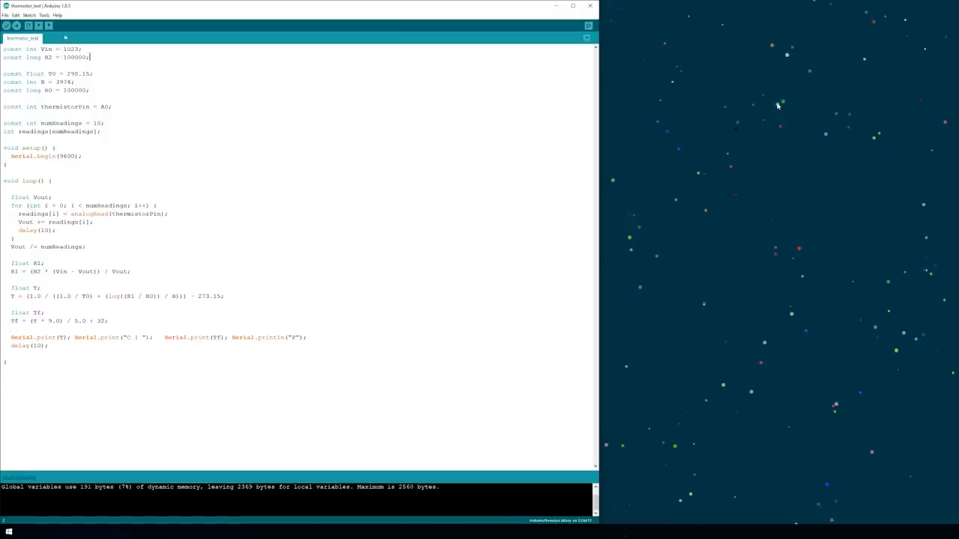
click(45, 15)
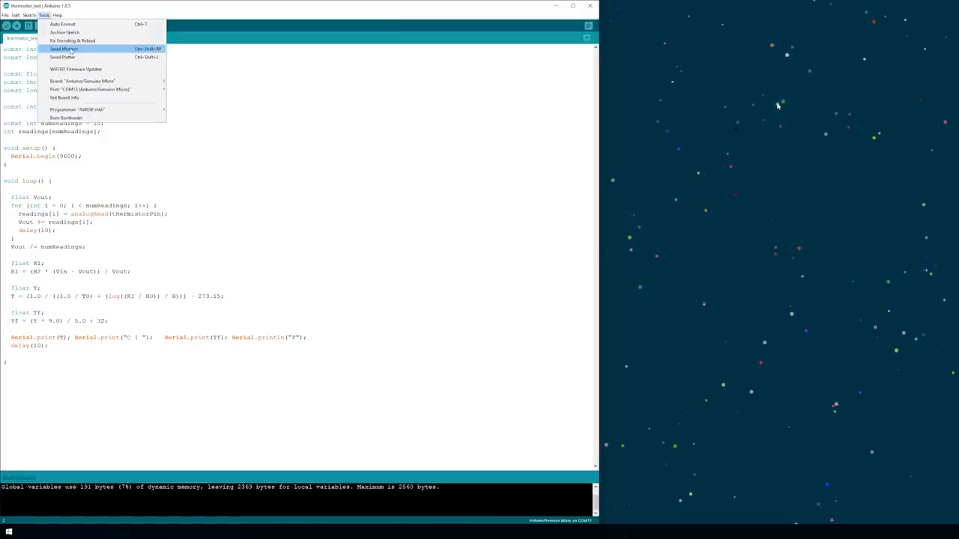
click(63, 48)
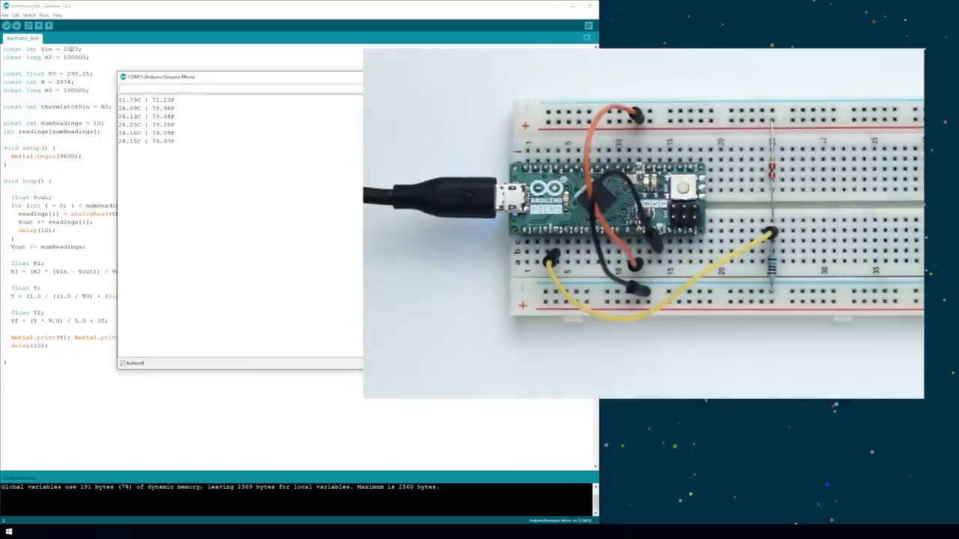